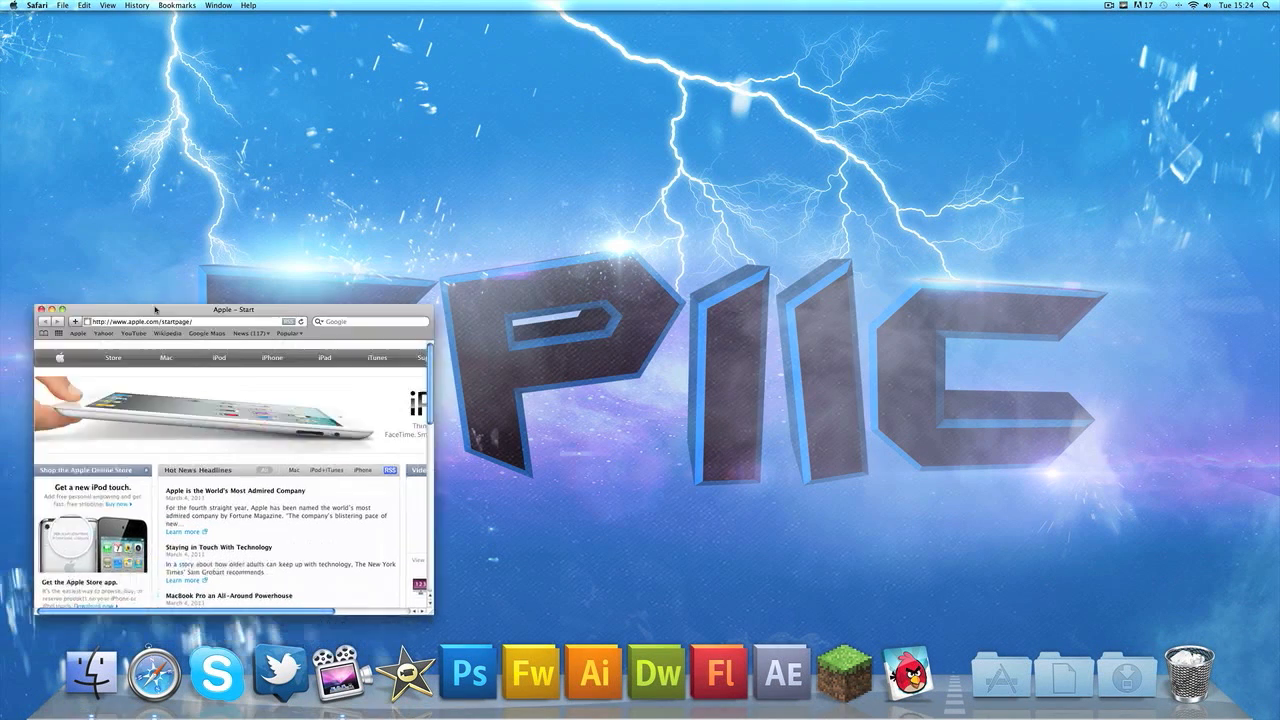
Step: Enlarge the Safari window and navigate to google.com
{"action": "left_click", "coordinate": [64, 308]}
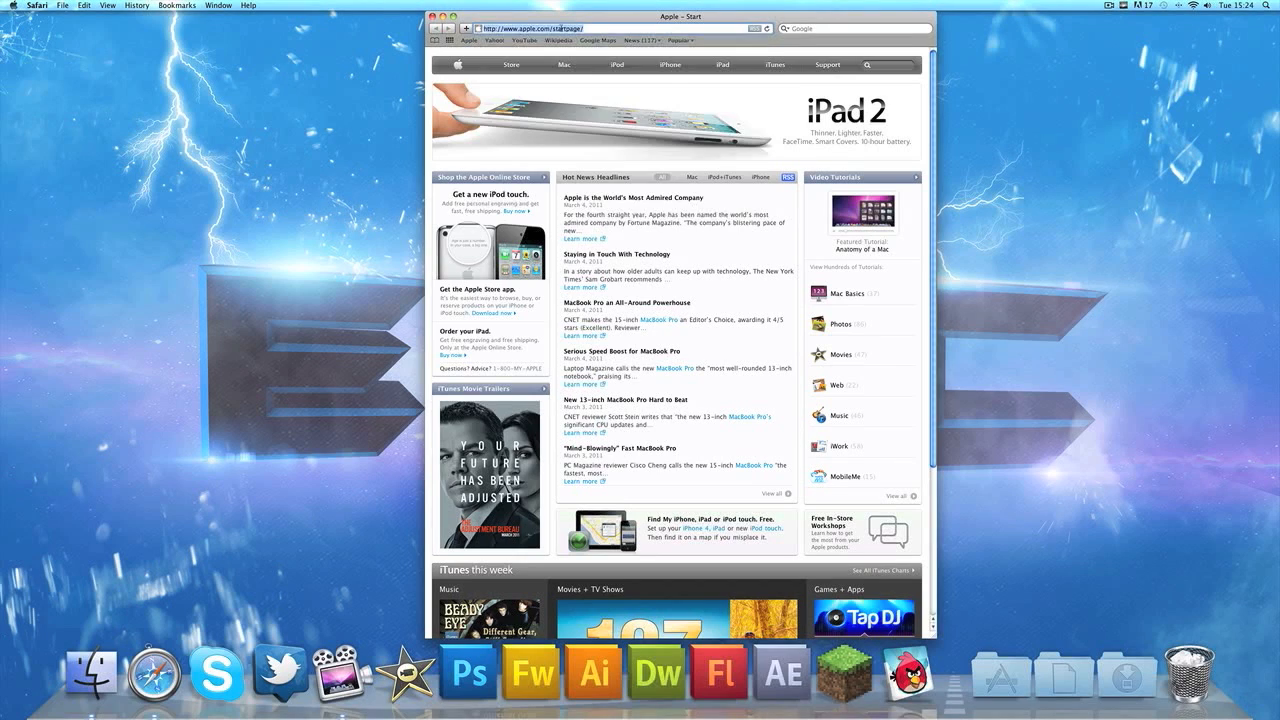
{"action": "type", "text": "google.com/"}
{"action": "type", "text": "leaporddocks"}
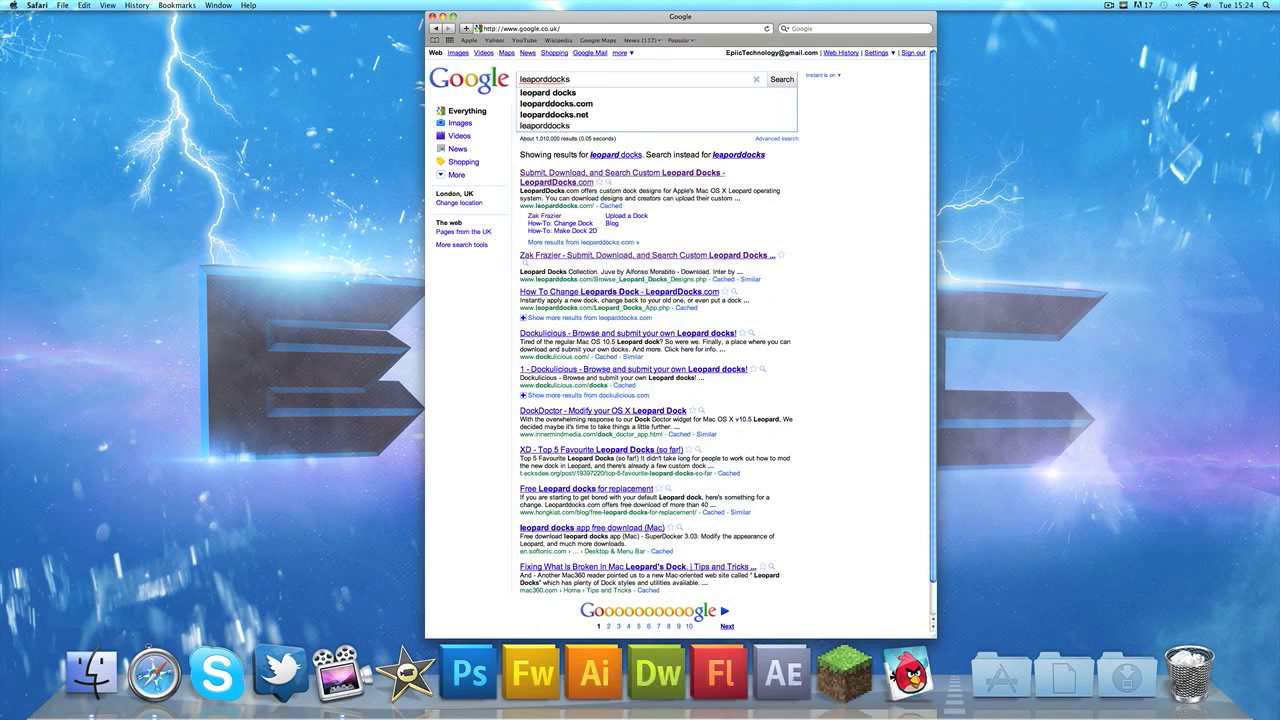
Step: Open the LeopardDocks.com result from the Google search for leopard docks
{"action": "left_click", "coordinate": [564, 126]}
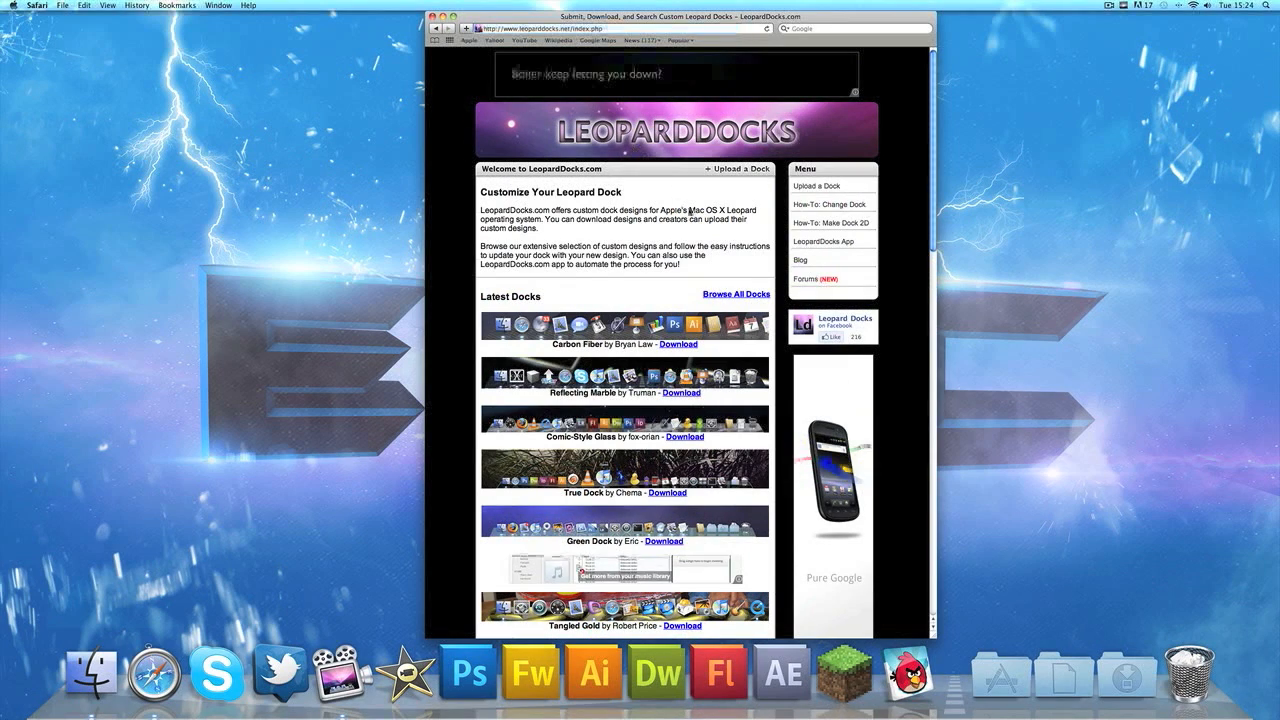
Step: Browse the full dock collection down to Tinted Glass and download it
{"action": "left_click", "coordinate": [736, 294]}
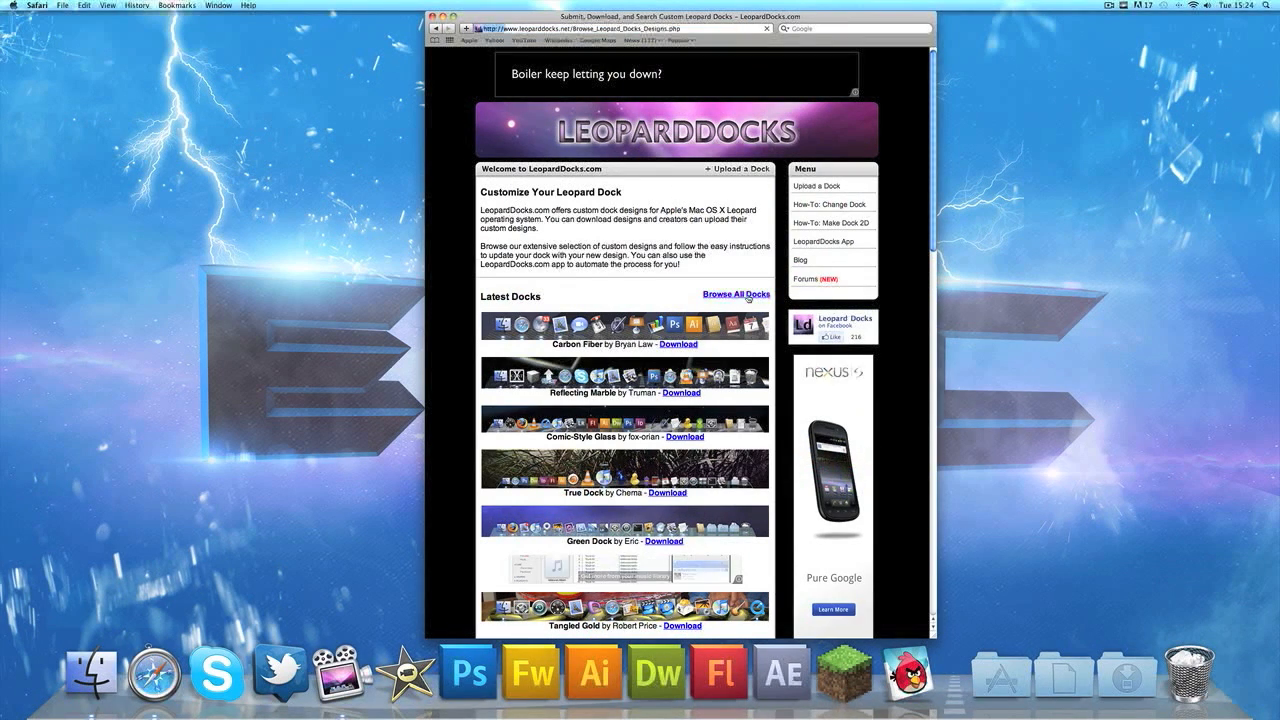
{"action": "left_click", "coordinate": [736, 294]}
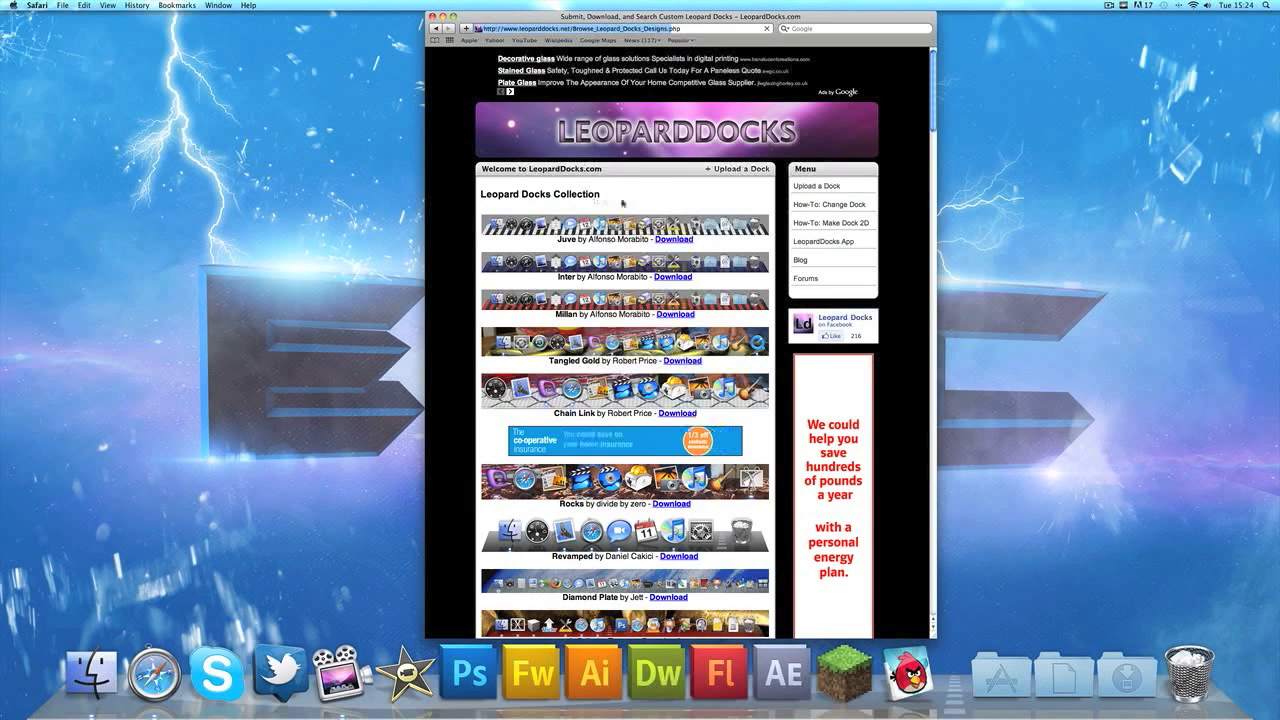
{"action": "scroll", "scroll_direction": "down", "scroll_amount": 3}
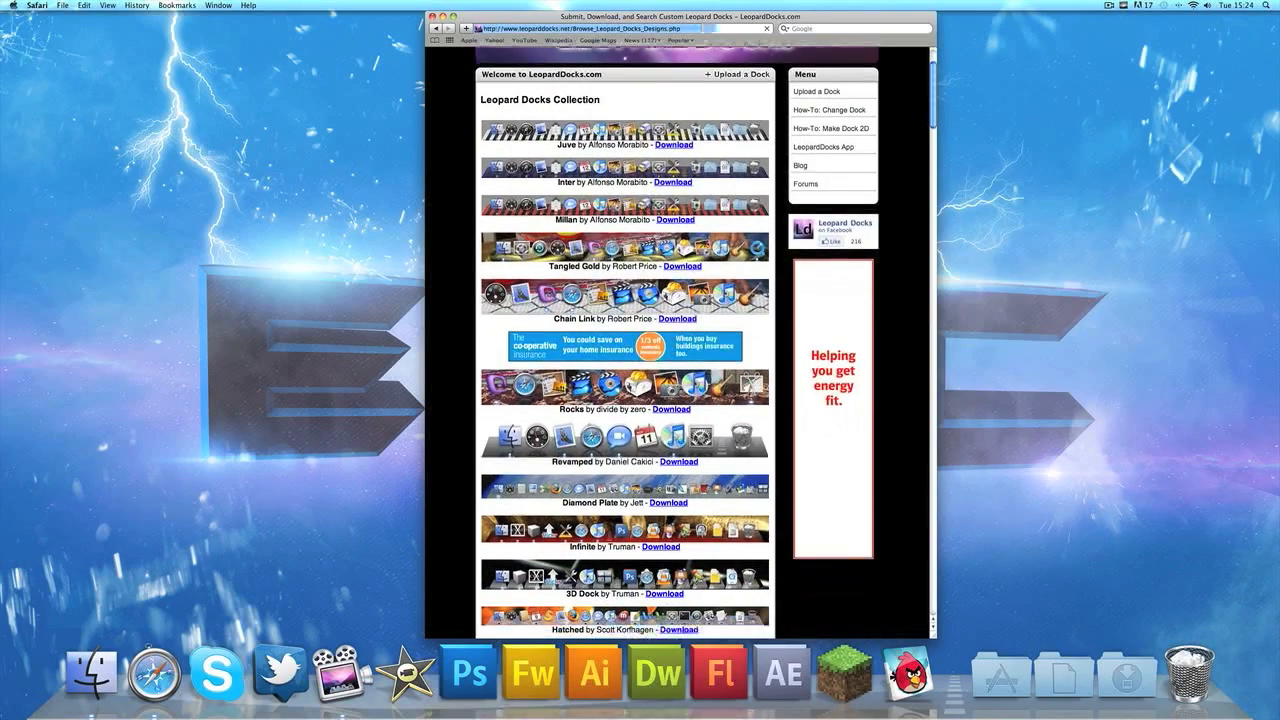
{"action": "scroll", "scroll_direction": "down", "scroll_amount": 3}
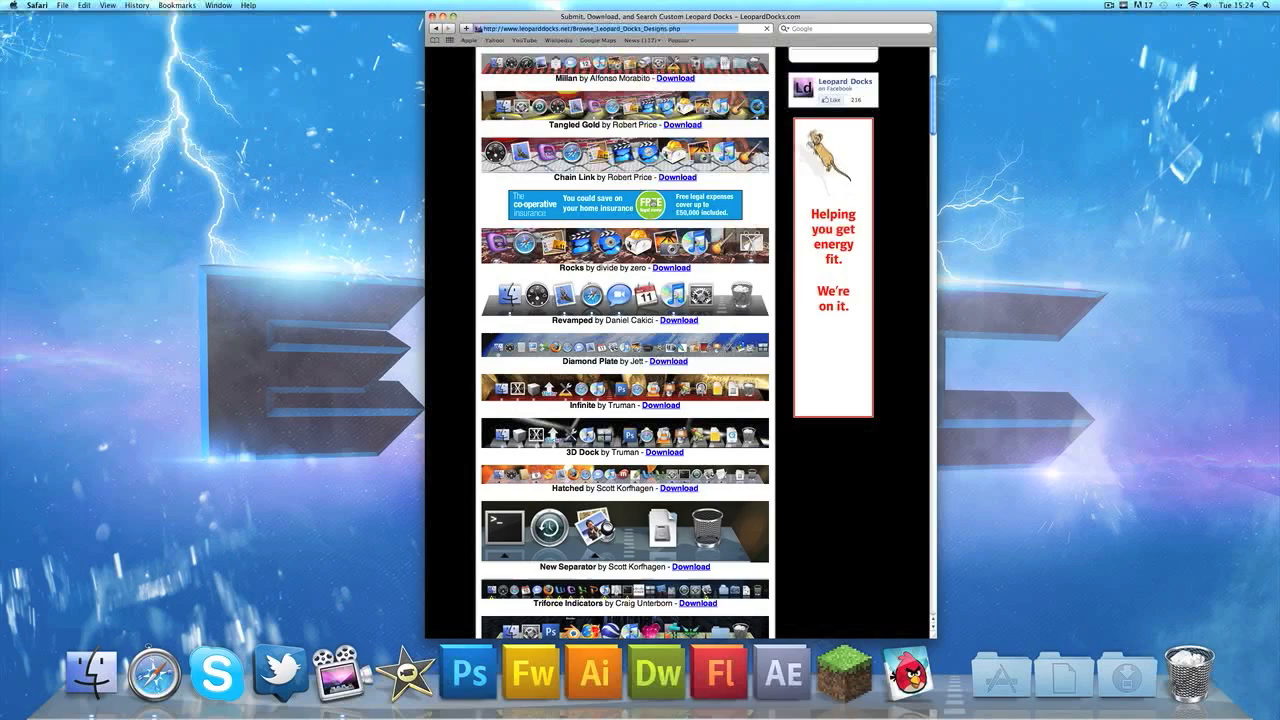
{"action": "scroll", "scroll_direction": "down", "scroll_amount": 3}
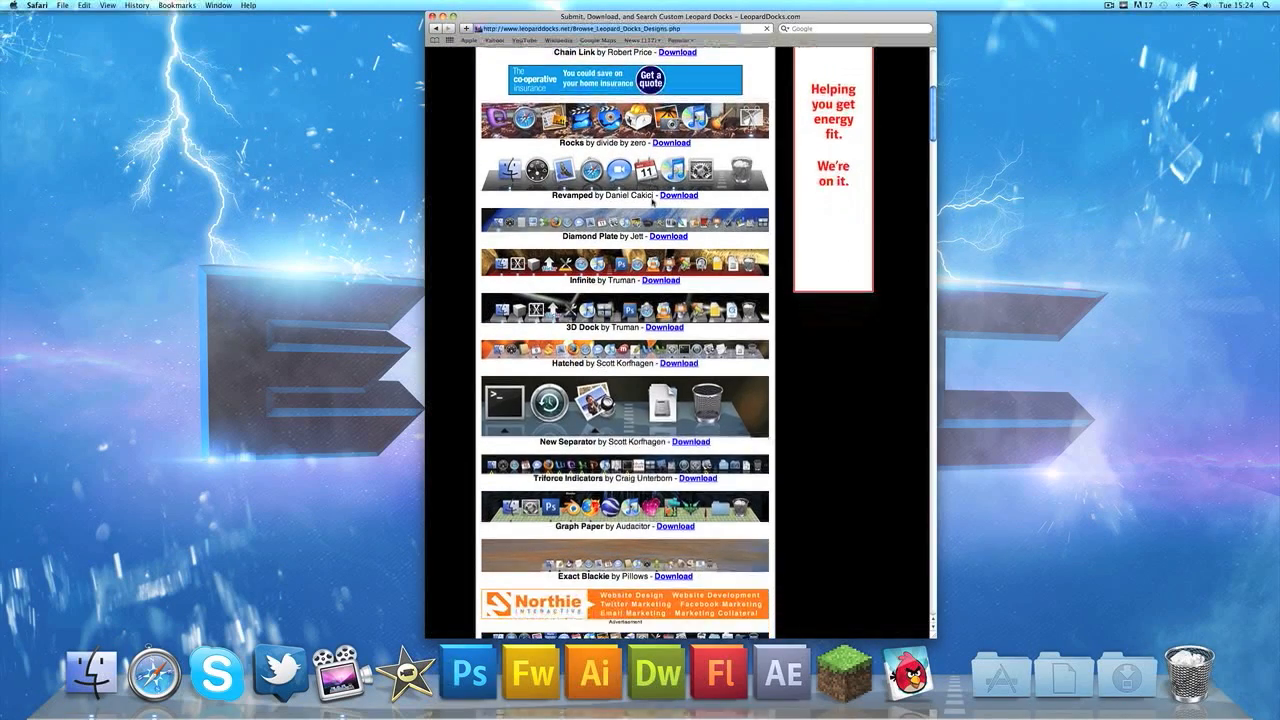
{"action": "scroll", "scroll_direction": "down", "scroll_amount": 3}
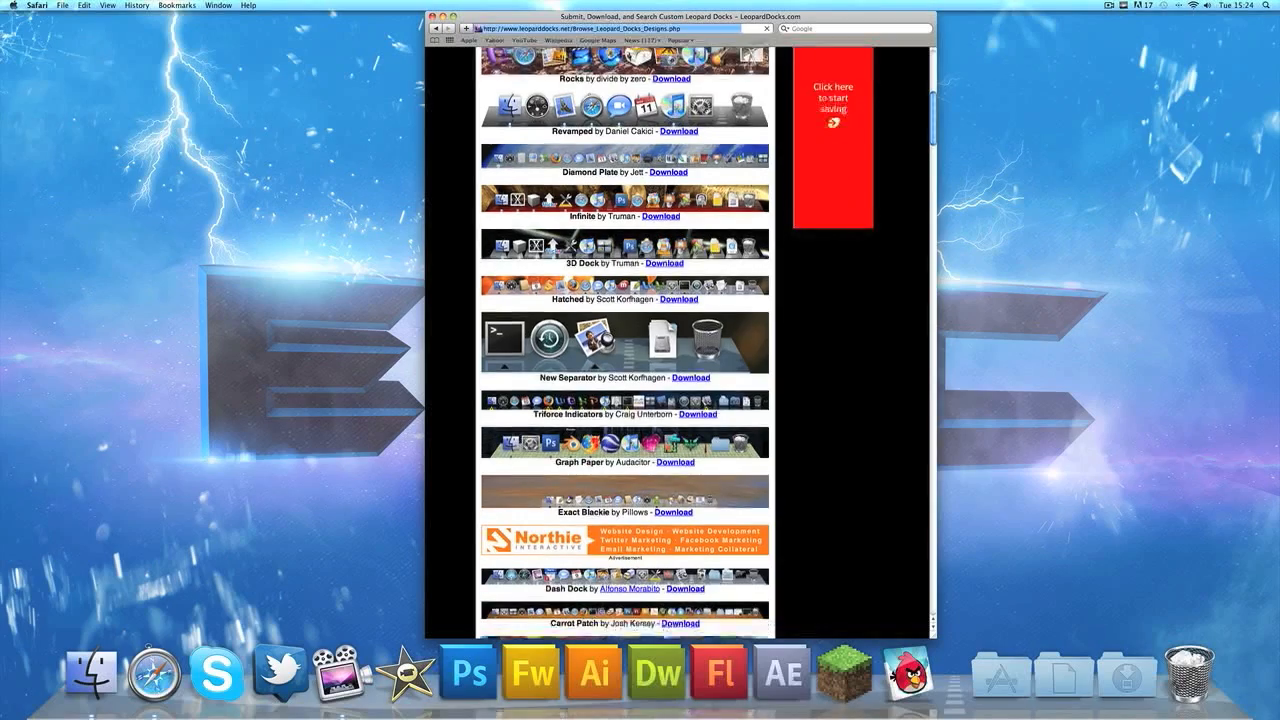
{"action": "scroll", "scroll_direction": "down", "scroll_amount": 3}
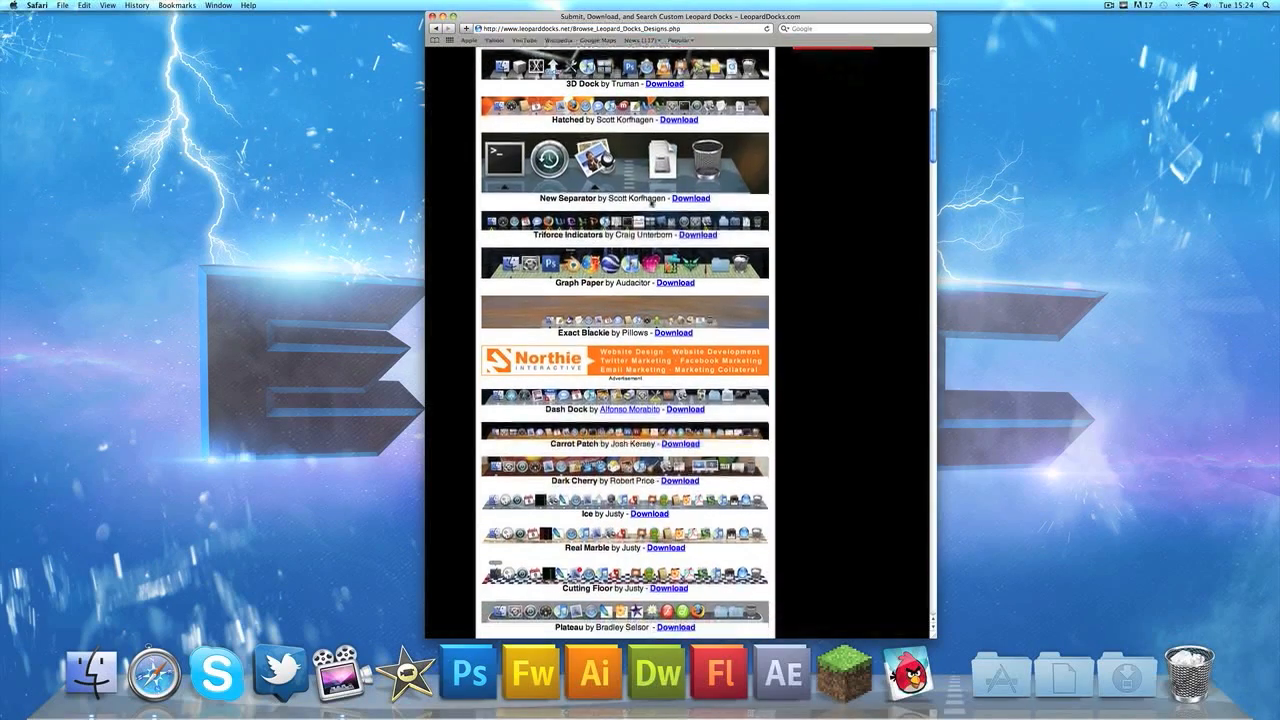
{"action": "scroll", "scroll_direction": "down", "scroll_amount": 3}
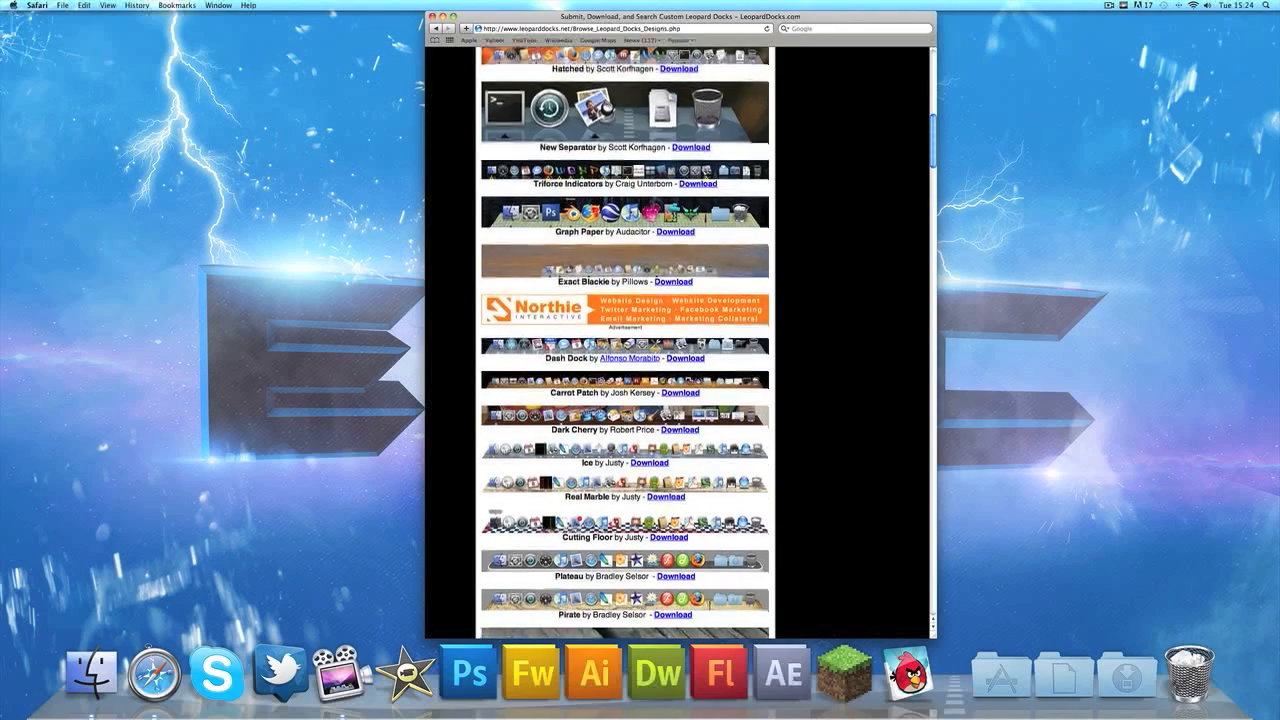
{"action": "scroll", "scroll_direction": "down", "scroll_amount": 3}
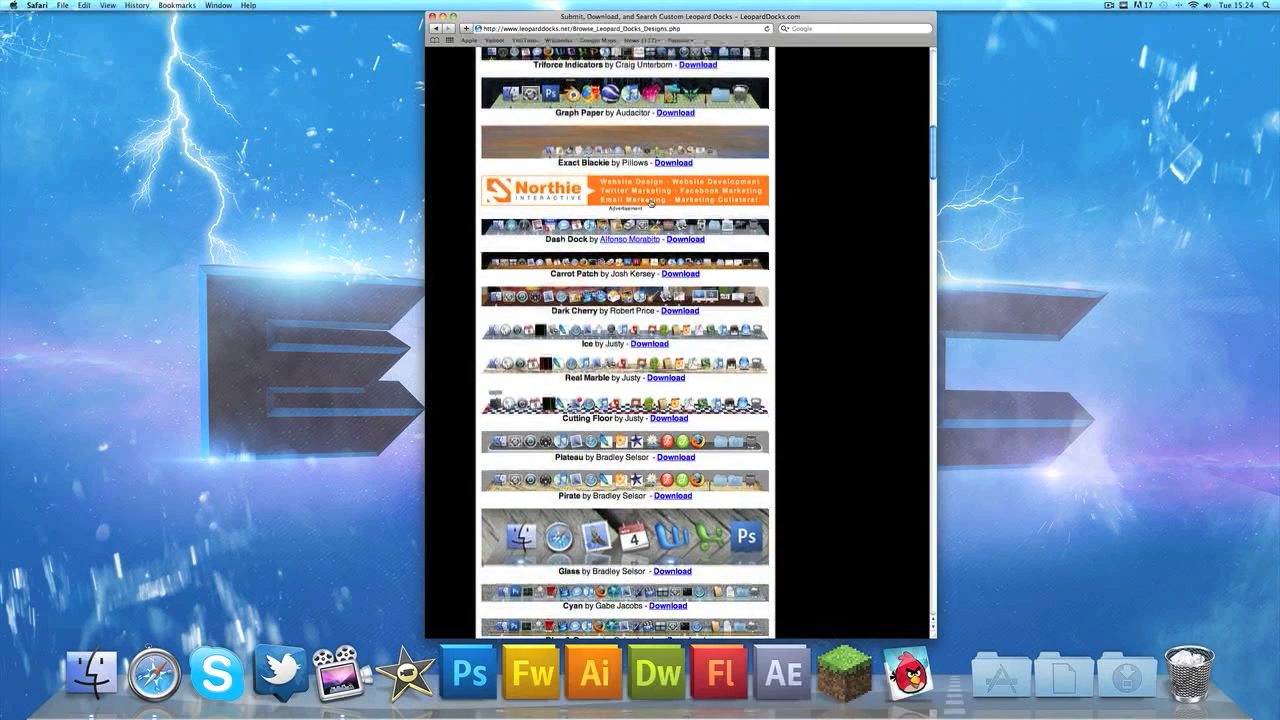
{"action": "scroll", "scroll_direction": "down", "scroll_amount": 3}
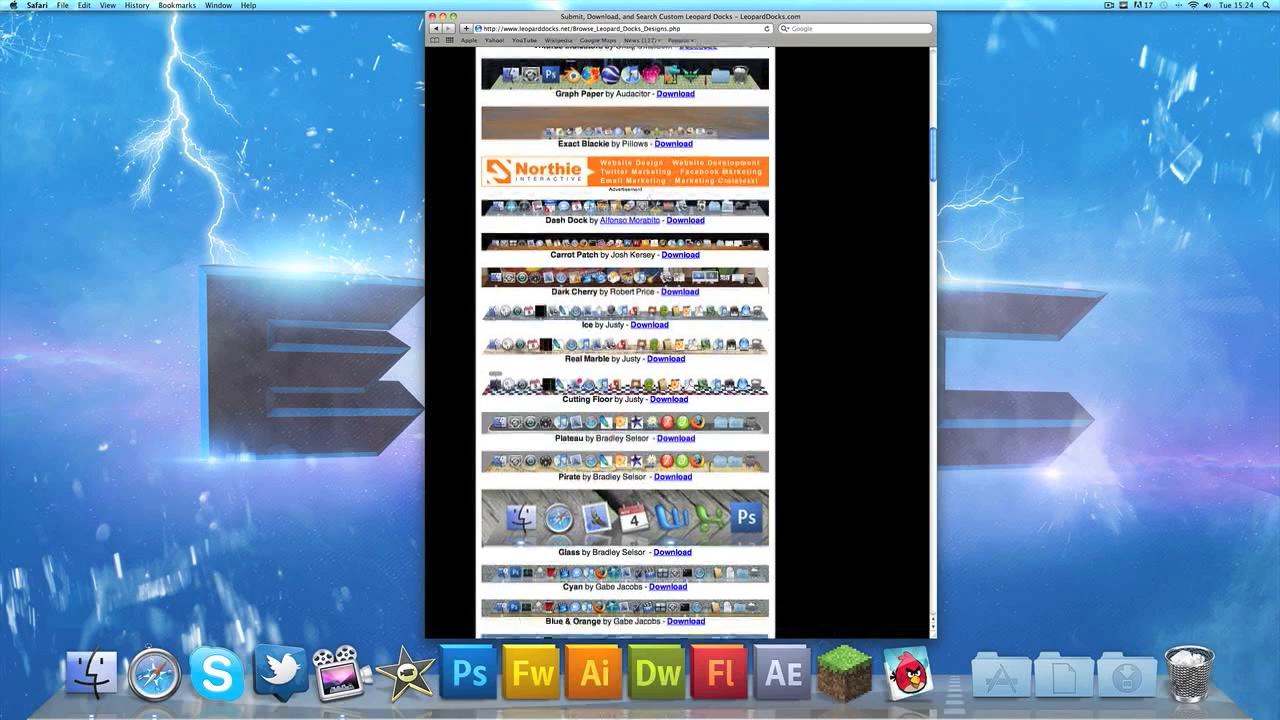
{"action": "scroll", "scroll_direction": "down", "scroll_amount": 3}
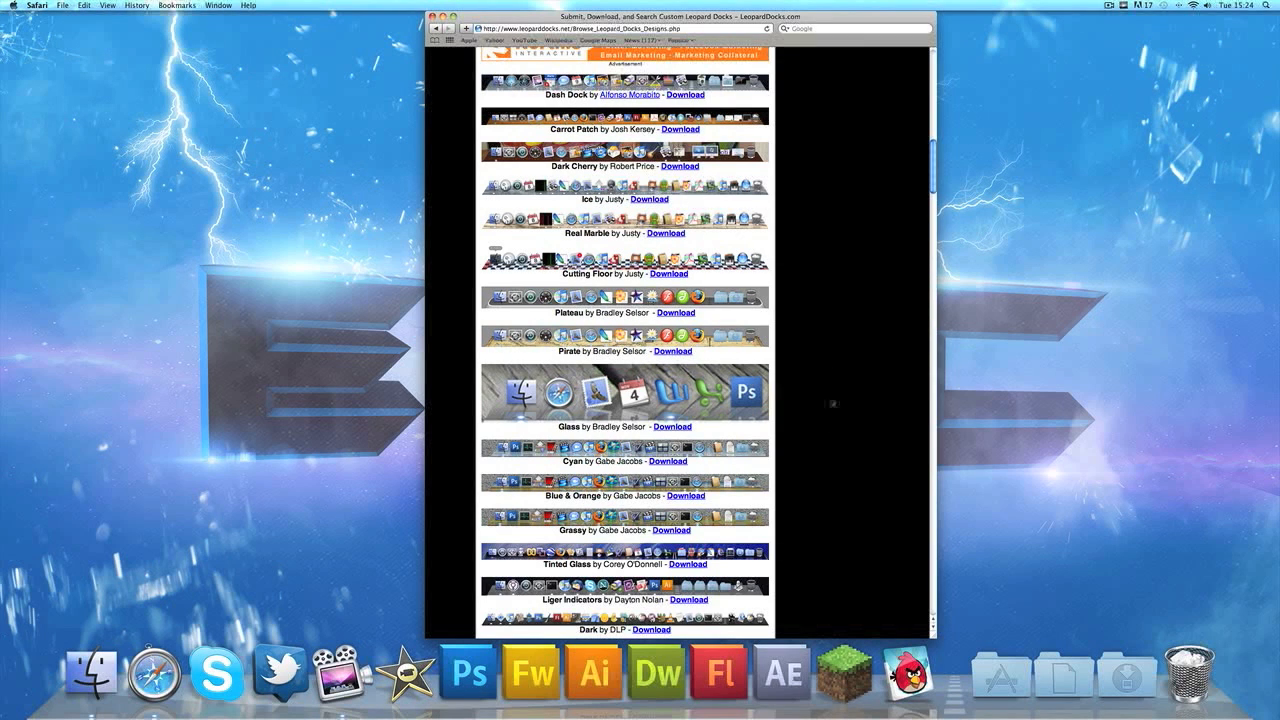
{"action": "left_click", "coordinate": [688, 564]}
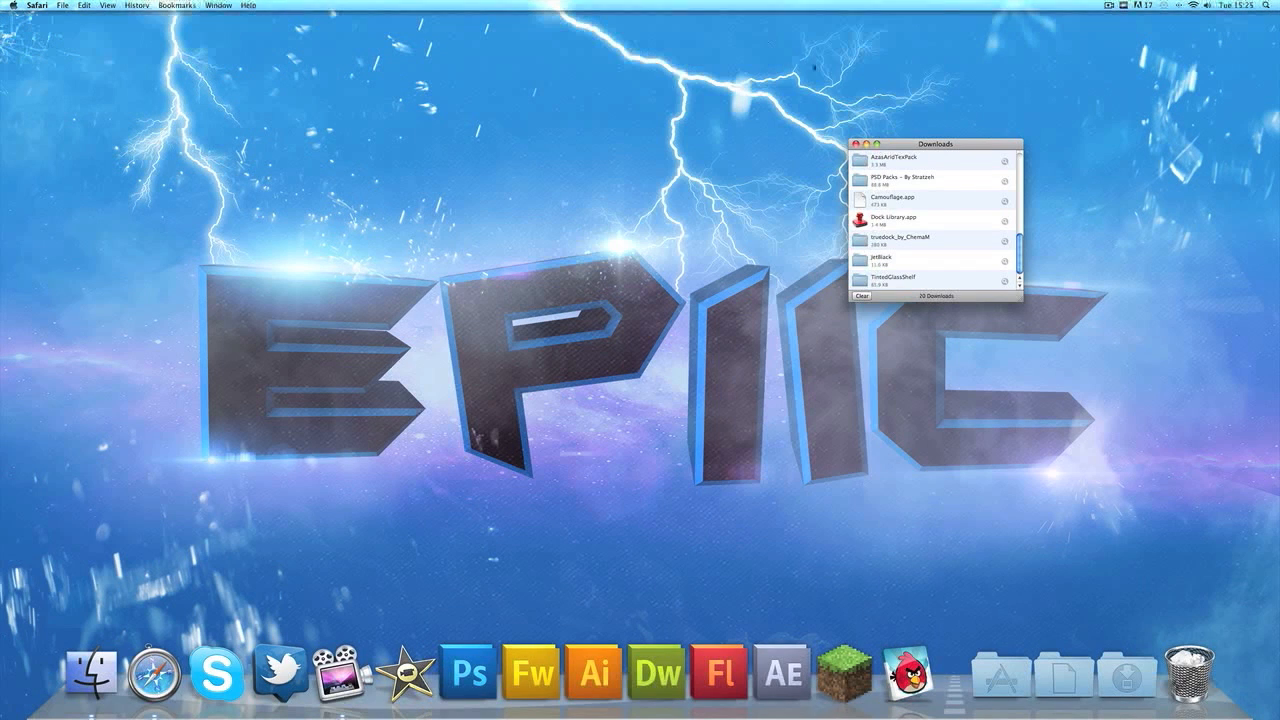
Step: Dismiss the Downloads window and open the Downloads folder in Finder
{"action": "left_click", "coordinate": [864, 144]}
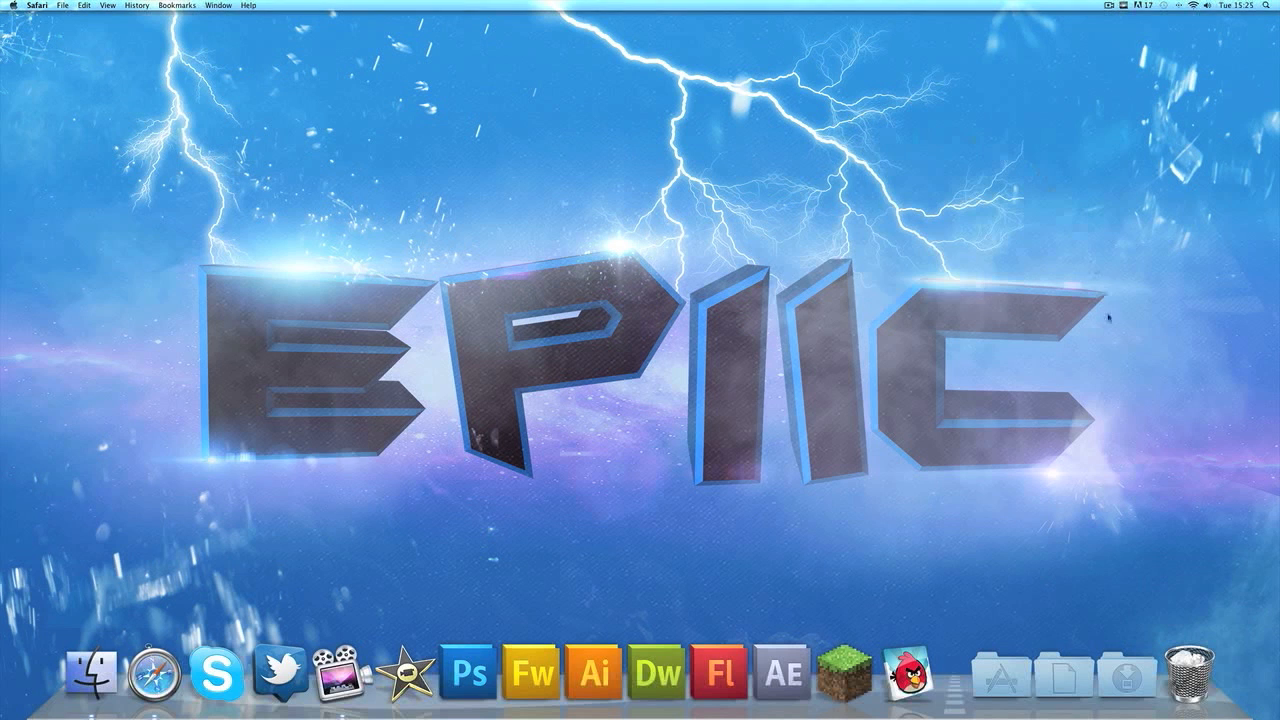
{"action": "left_click", "coordinate": [1120, 676]}
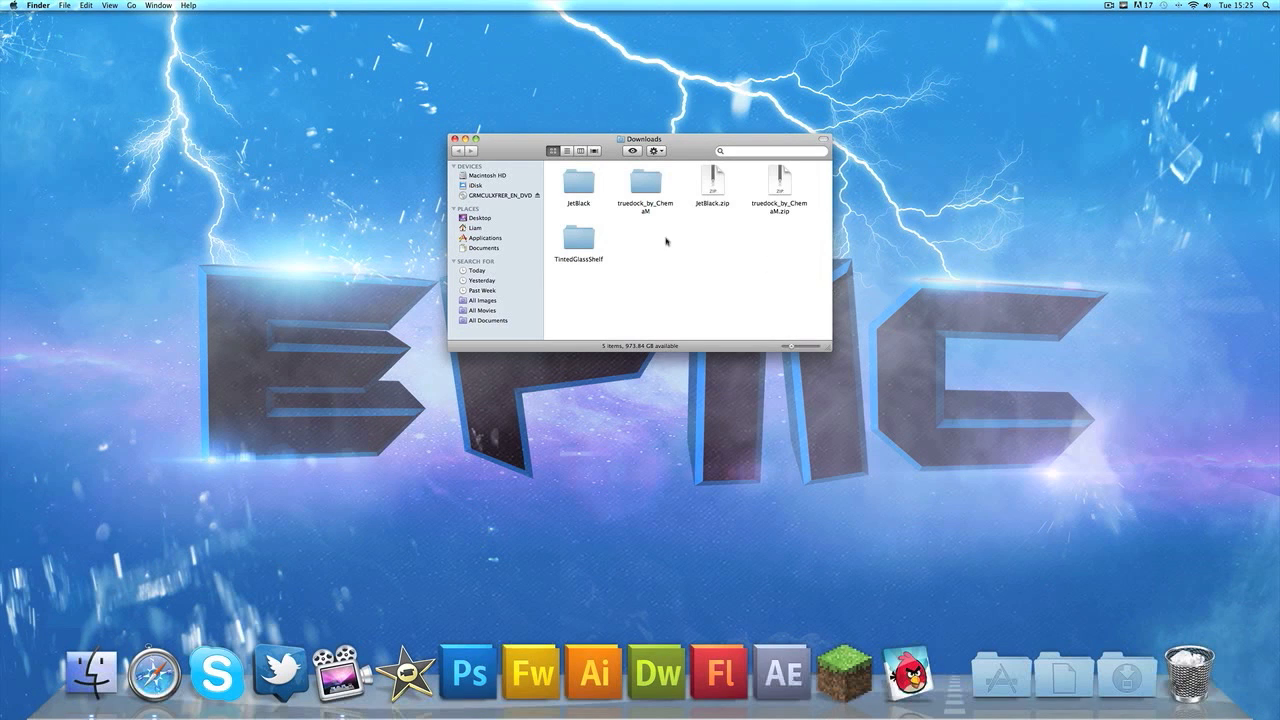
Step: Compress the TintedGlassShelf folder into a zip in Downloads, then launch Dock Library
{"action": "right_click", "coordinate": [580, 238]}
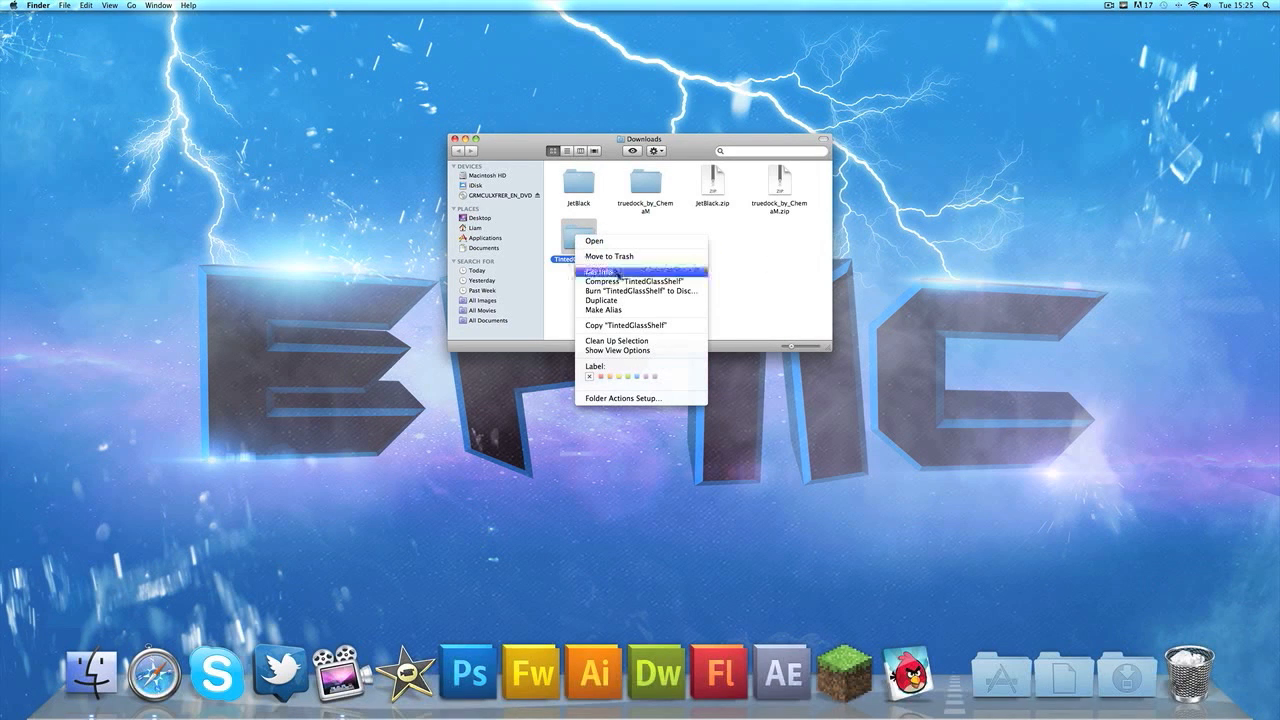
{"action": "mouse_move", "coordinate": [638, 286]}
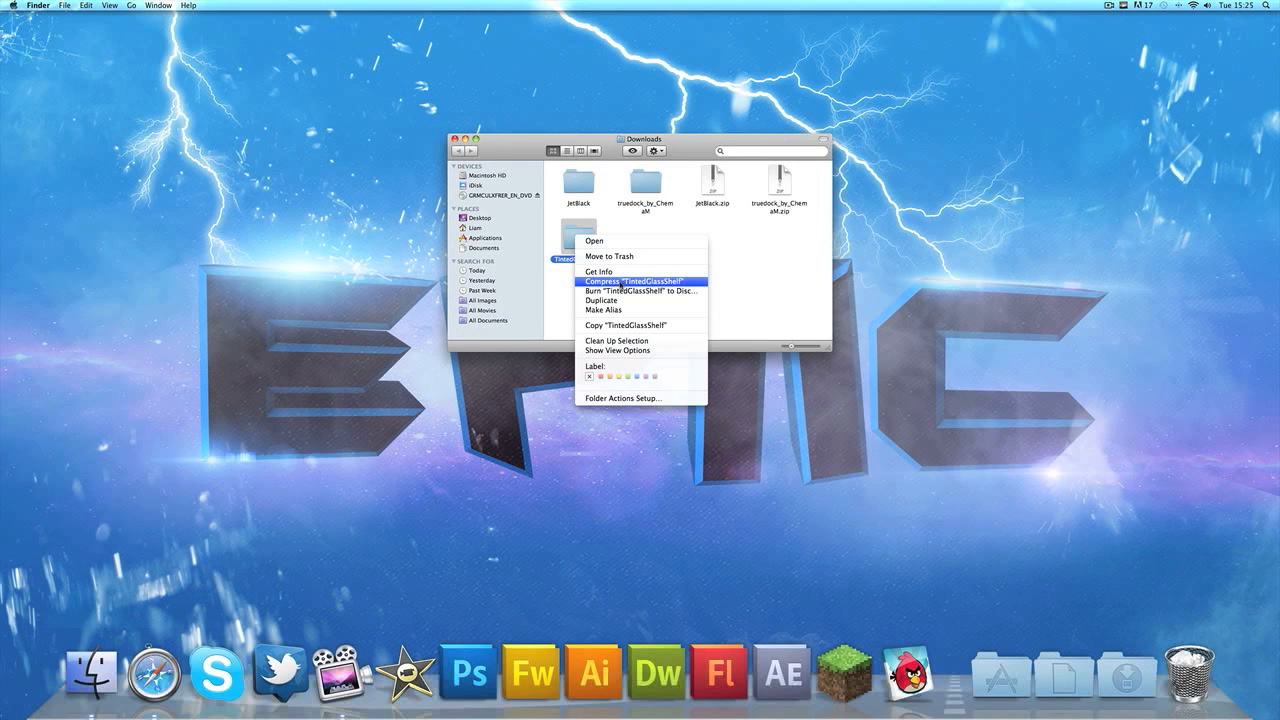
{"action": "left_click", "coordinate": [634, 282]}
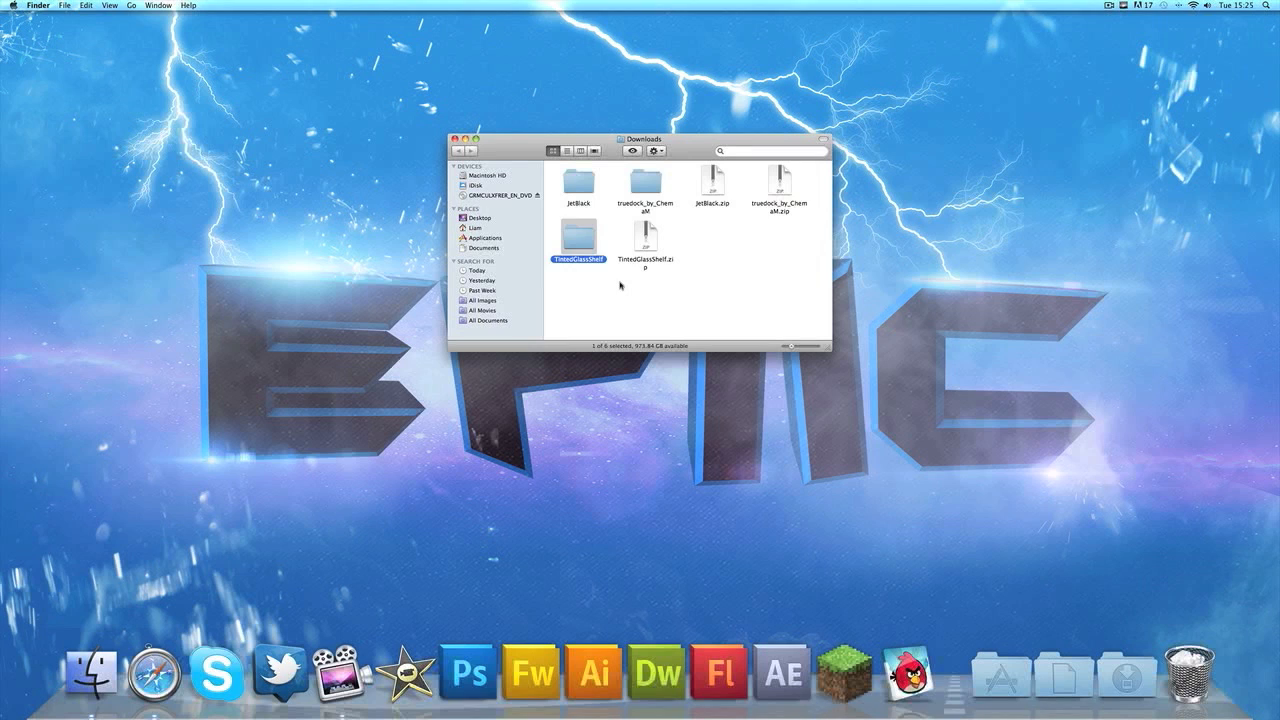
{"action": "left_click", "coordinate": [620, 288]}
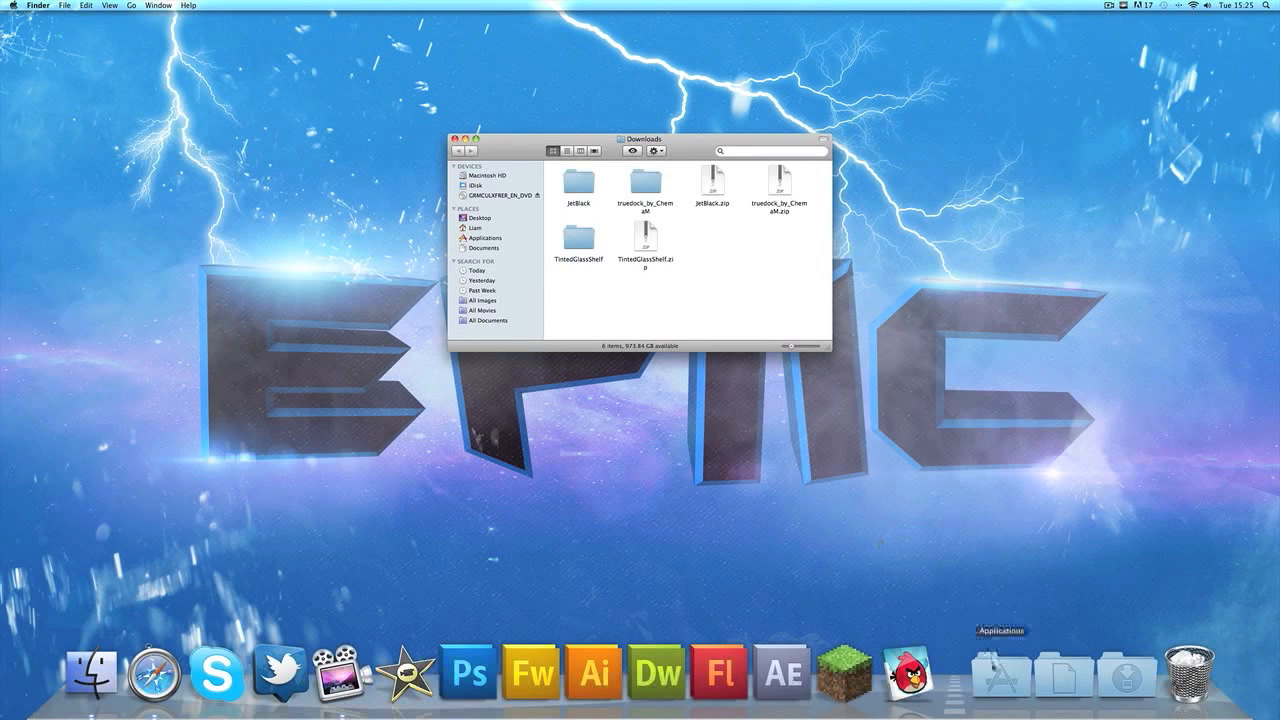
{"action": "left_click", "coordinate": [1000, 672]}
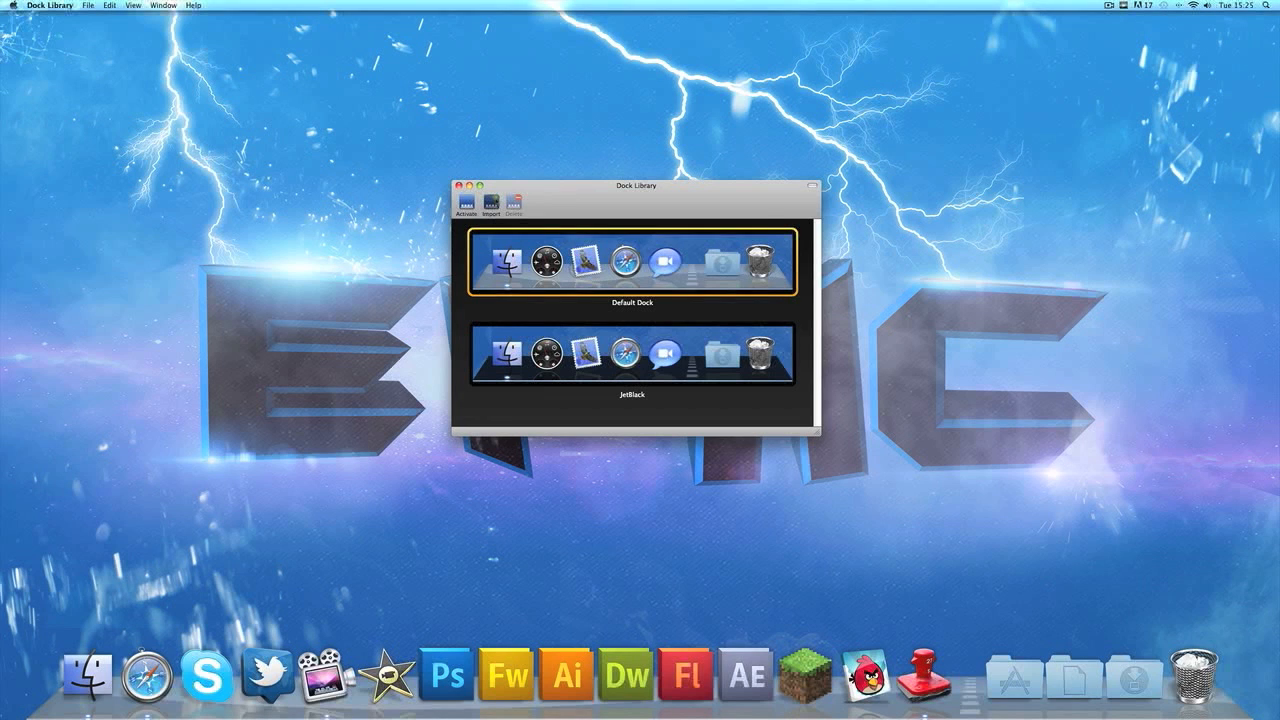
Step: Import TintedGlassShelf.zip from Downloads into the Dock Library list
{"action": "left_click", "coordinate": [504, 204]}
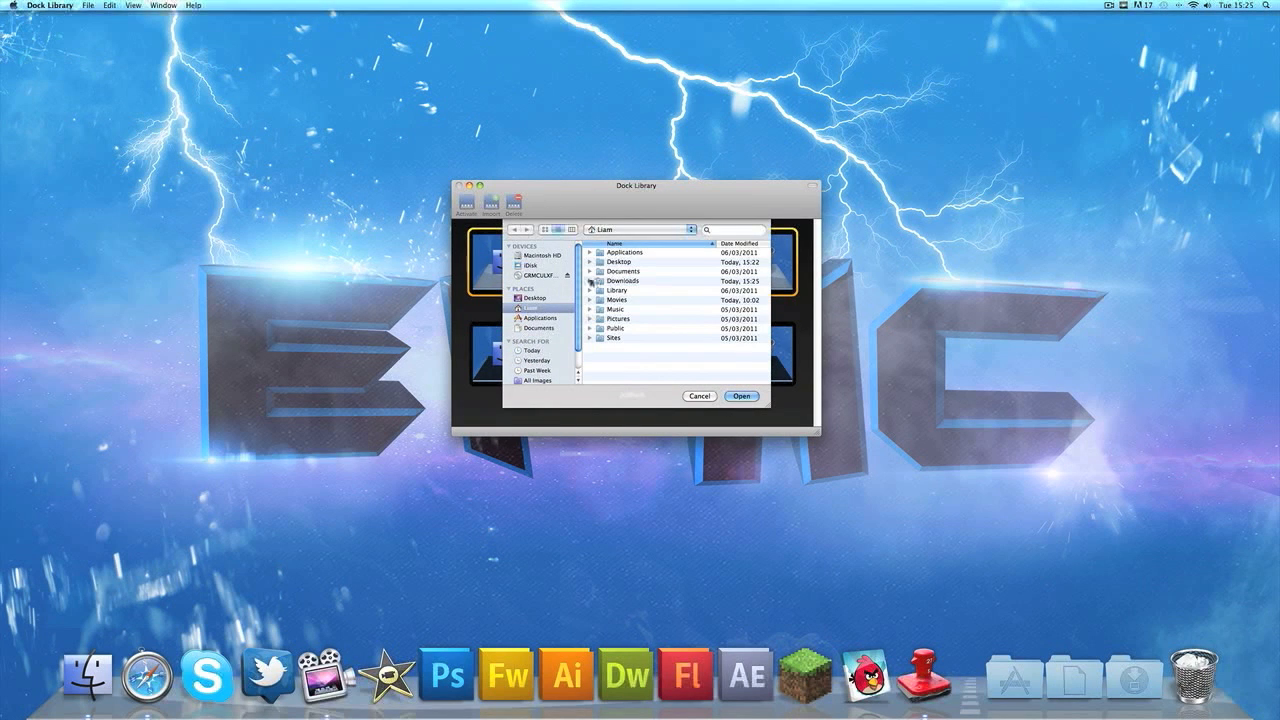
{"action": "left_click", "coordinate": [588, 280]}
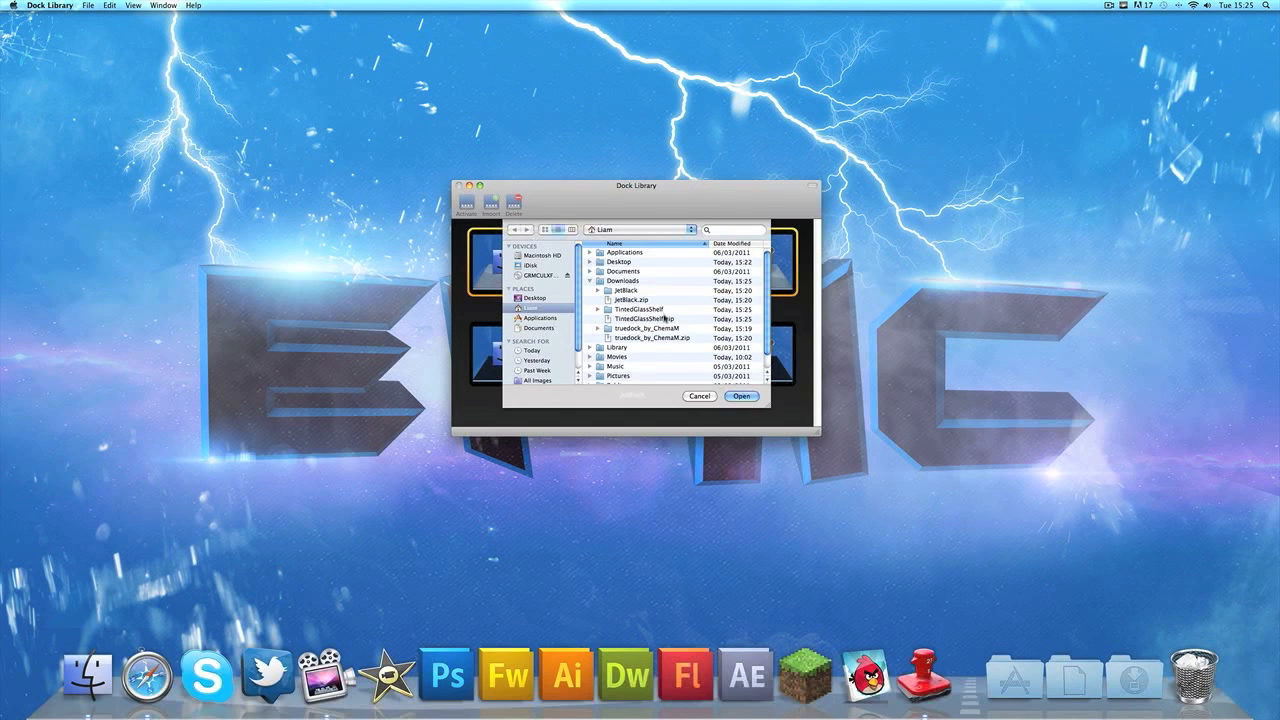
{"action": "left_click", "coordinate": [650, 320]}
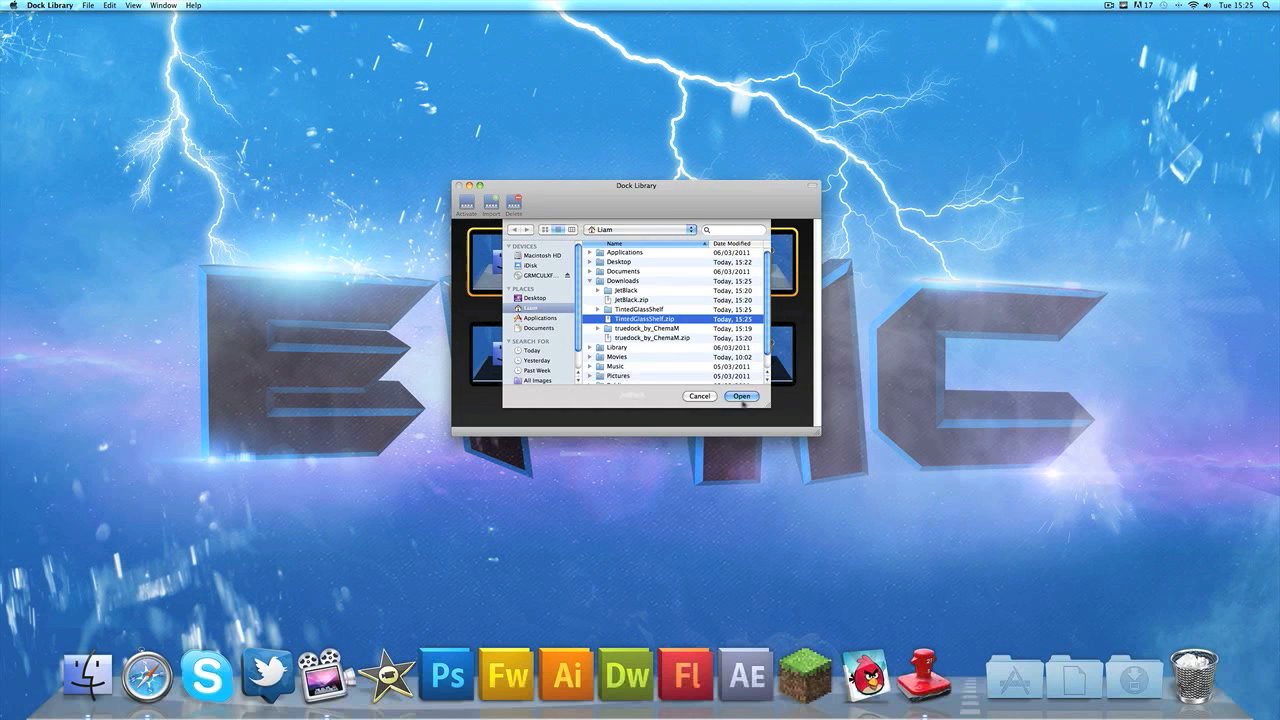
{"action": "left_click", "coordinate": [742, 396]}
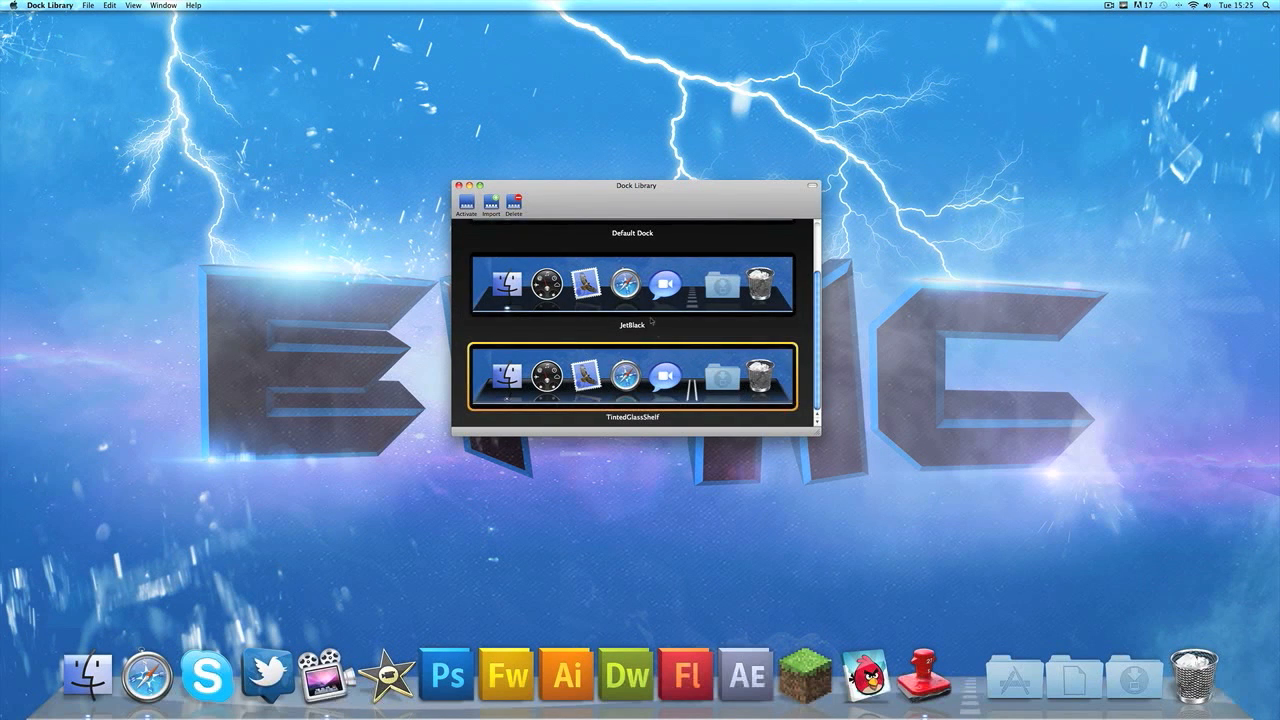
{"action": "scroll", "scroll_direction": "down", "scroll_amount": 3}
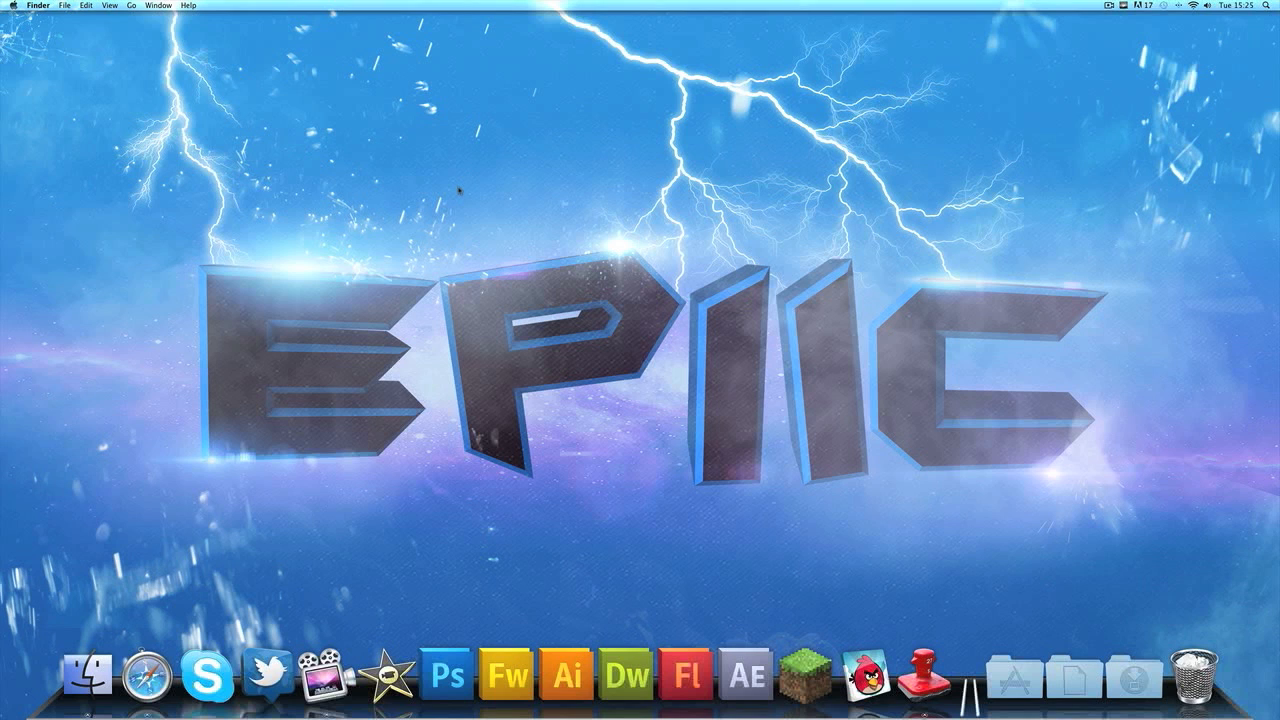
{"action": "mouse_move", "coordinate": [778, 274]}
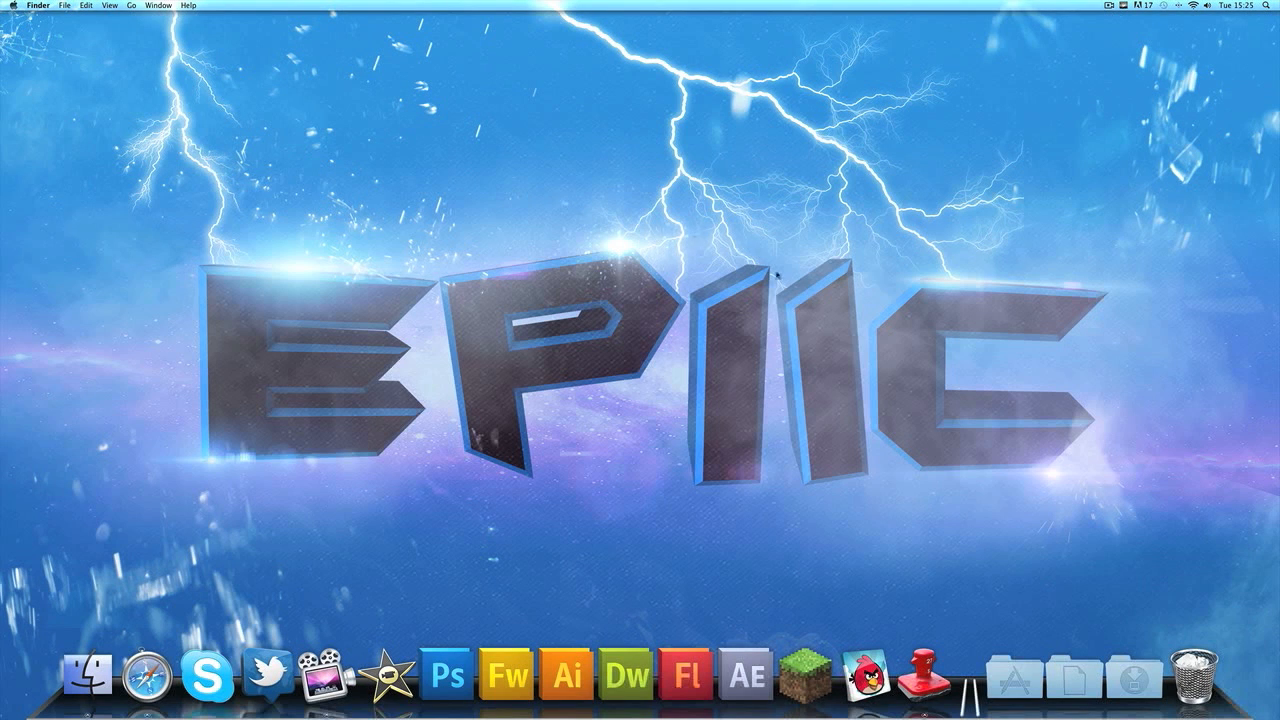
Step: Bring up the Dock Library icon's menu in the Dock to quit the application
{"action": "right_click", "coordinate": [930, 680]}
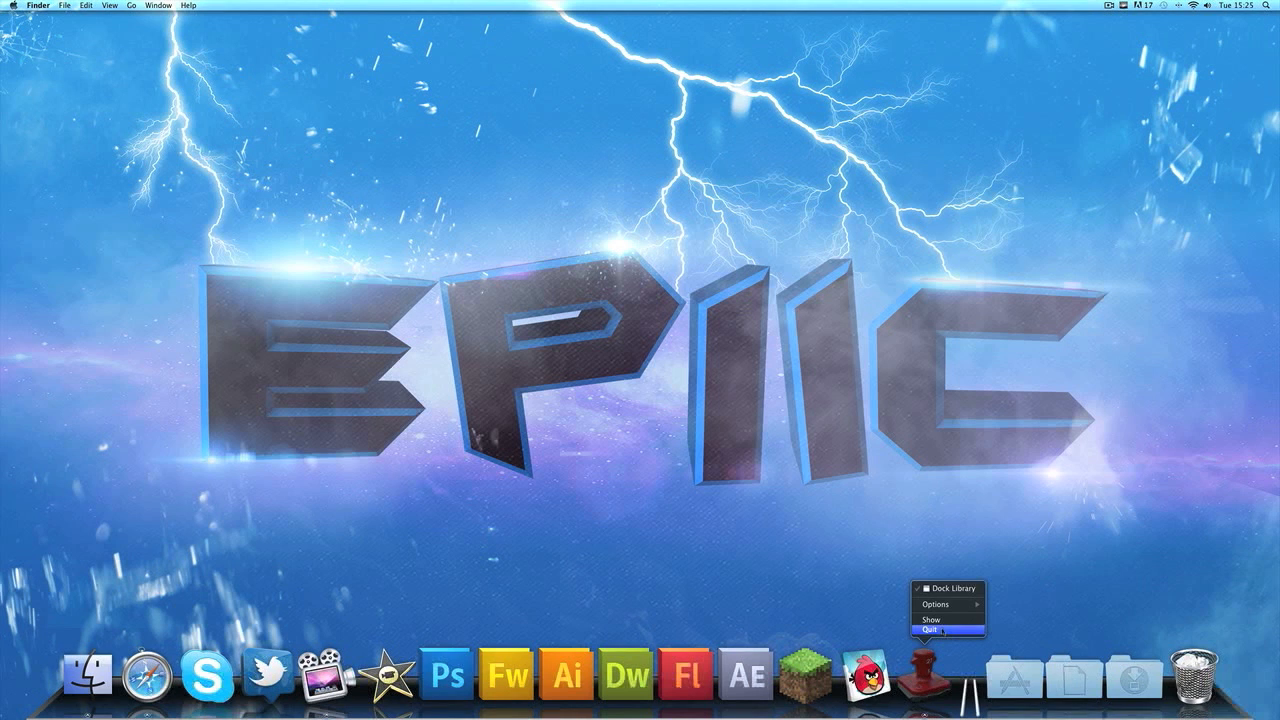